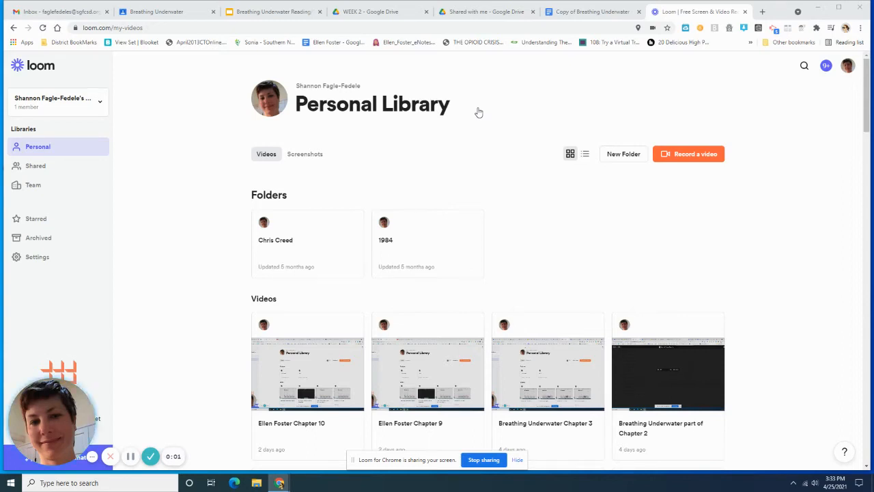
# - Switch to the browser tab with the Copy of Breathing Underwater document
pyautogui.click(590, 11)
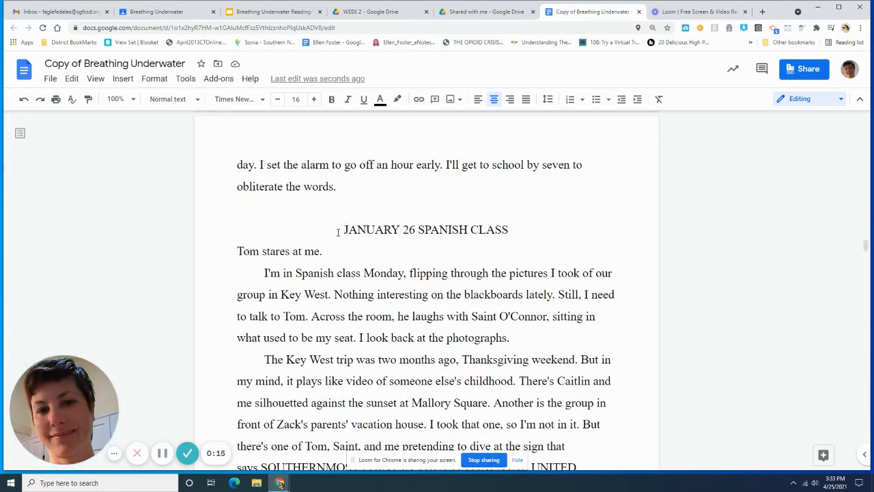
pyautogui.moveTo(273, 11)
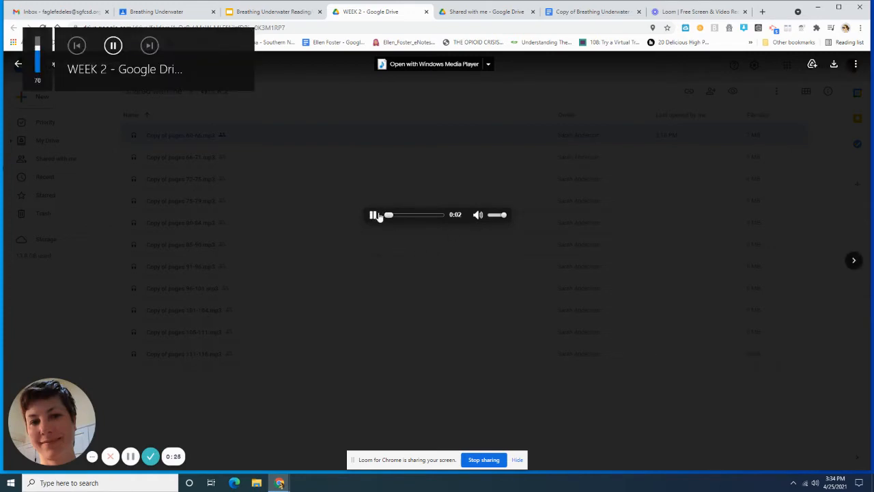
# - Play the pages 60-64 audio in Windows Media Player and return to the chapter document
pyautogui.click(374, 214)
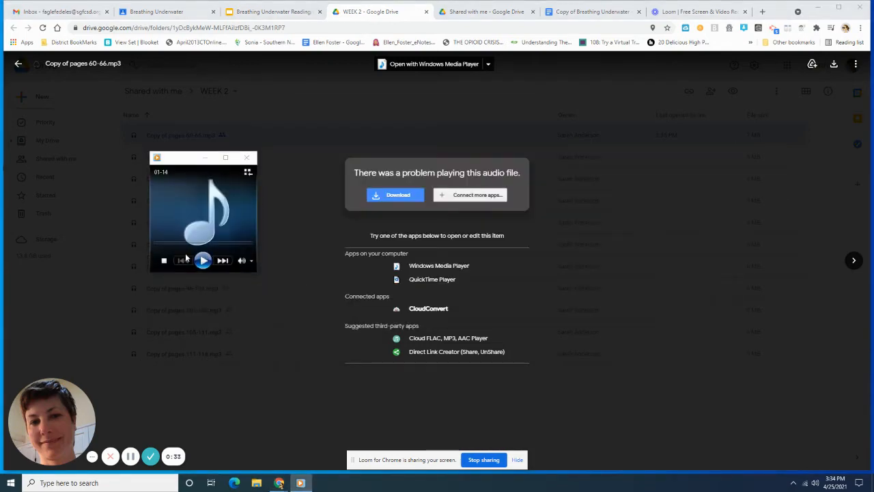
pyautogui.click(202, 260)
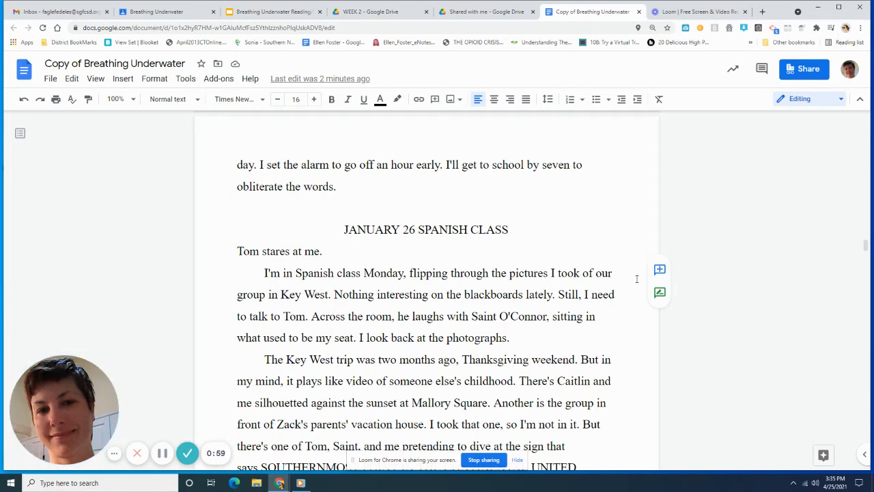
# - Scroll past the JANUARY 26 SPANISH CLASS section onto page 49 while the audio plays
pyautogui.scroll(-3)
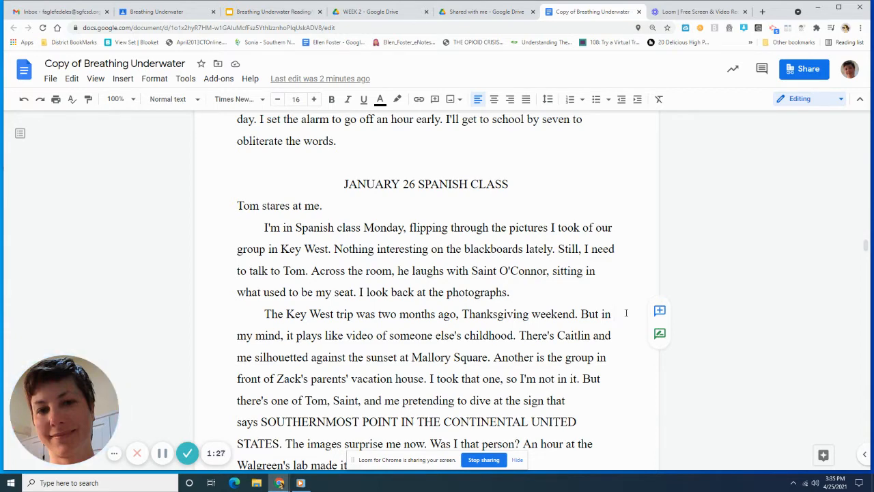
pyautogui.scroll(-3)
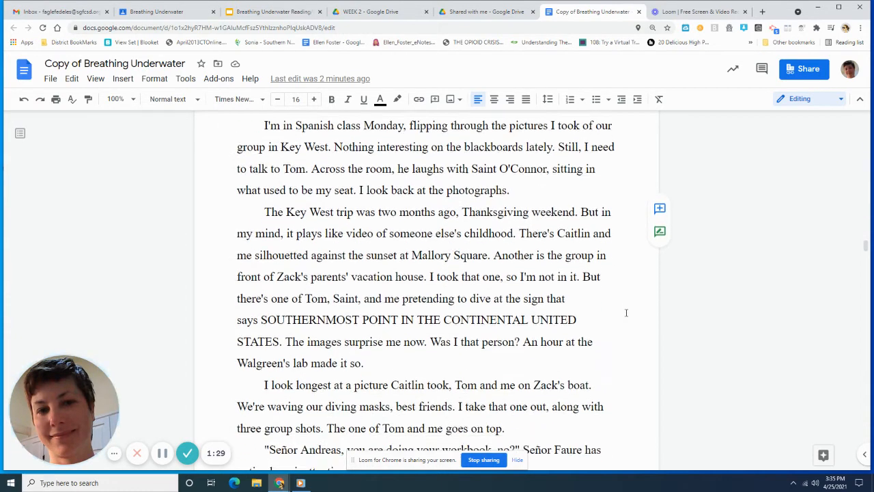
pyautogui.scroll(-3)
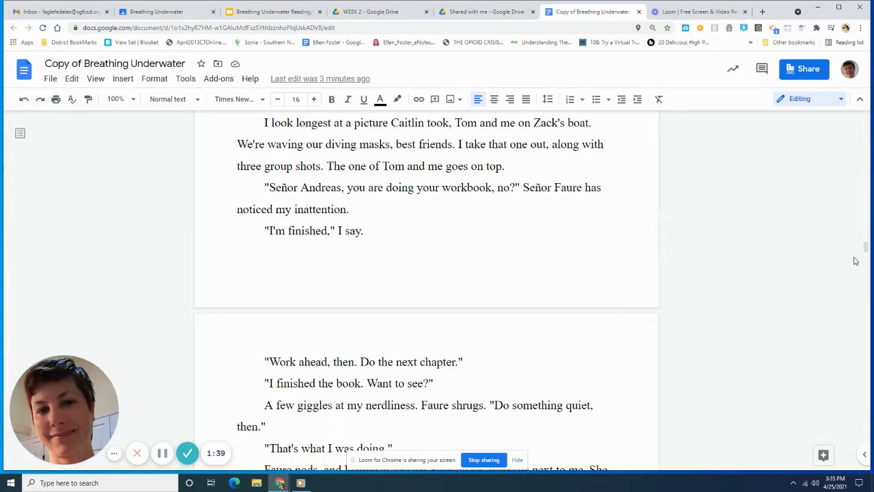
pyautogui.moveTo(781, 257)
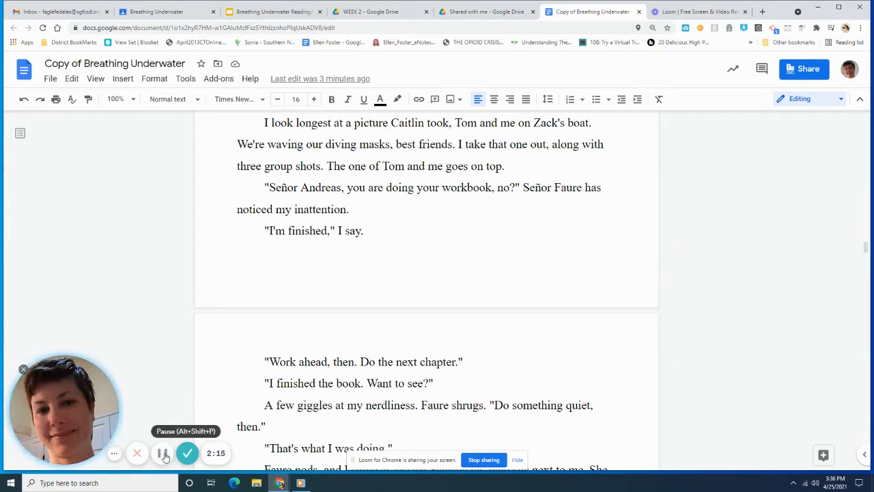
pyautogui.scroll(-3)
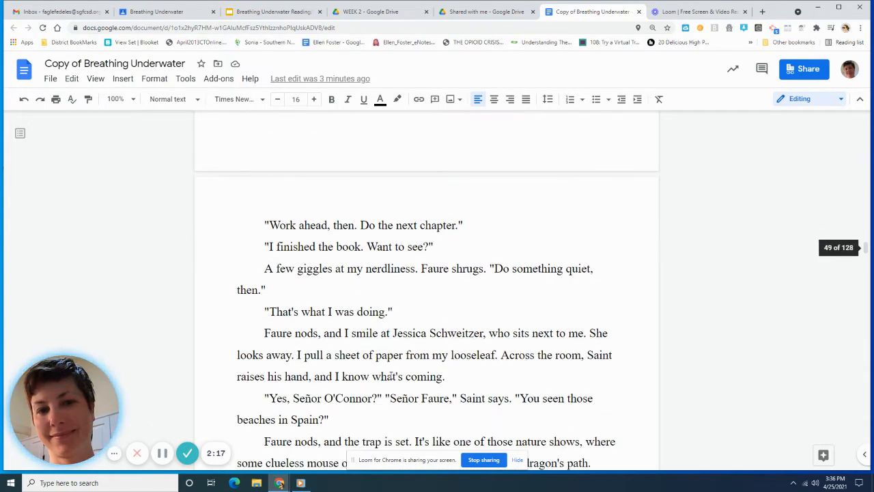
pyautogui.scroll(-3)
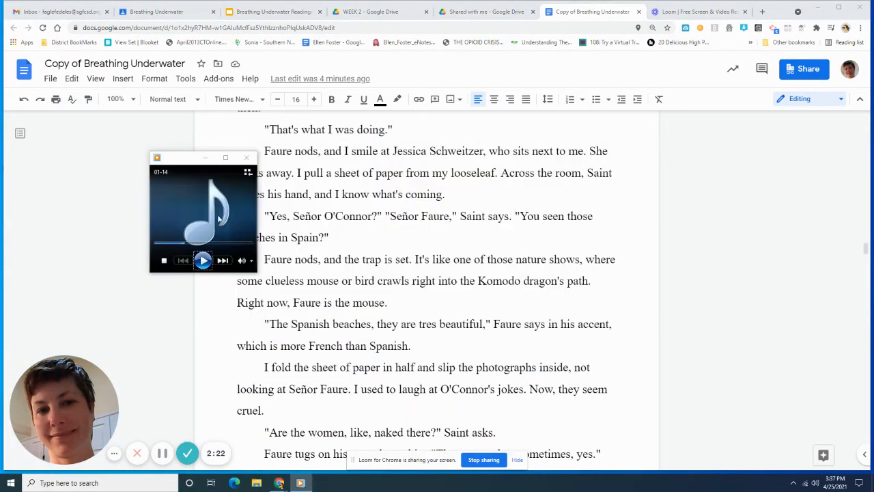
# - Move the media player to the left edge and scroll to the page starting 'The rest of the class is laughing'
pyautogui.click(202, 259)
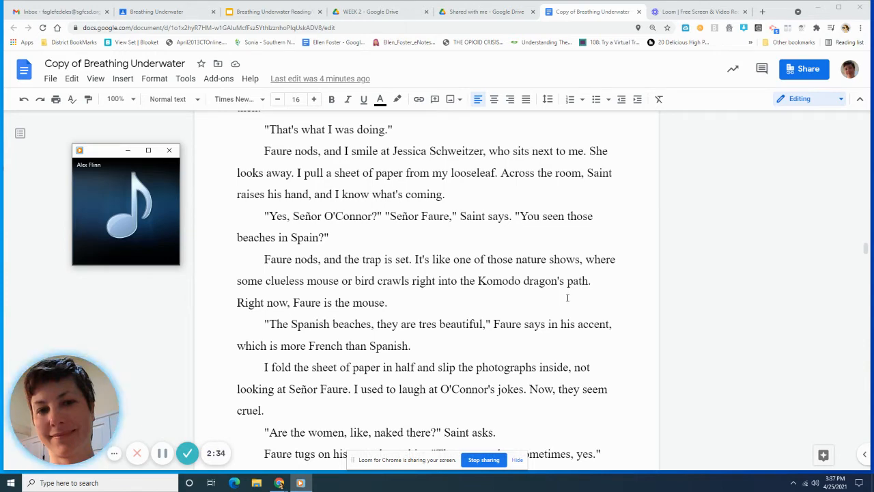
pyautogui.scroll(-3)
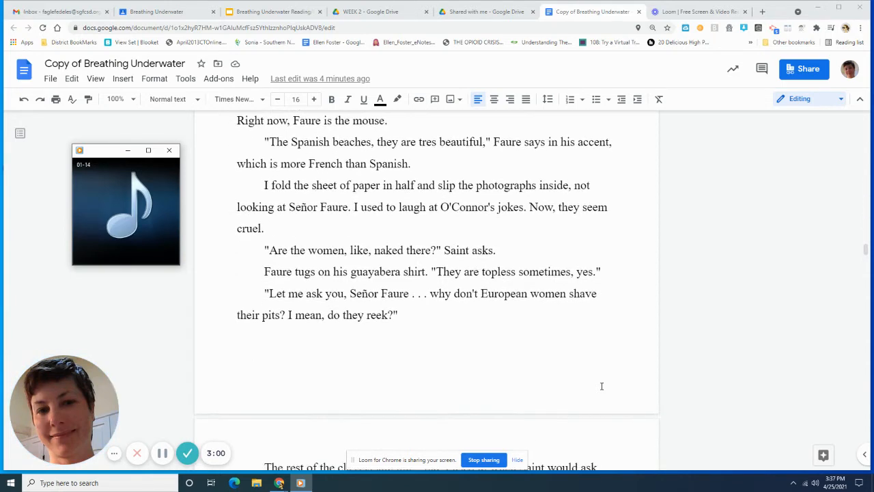
pyautogui.scroll(-3)
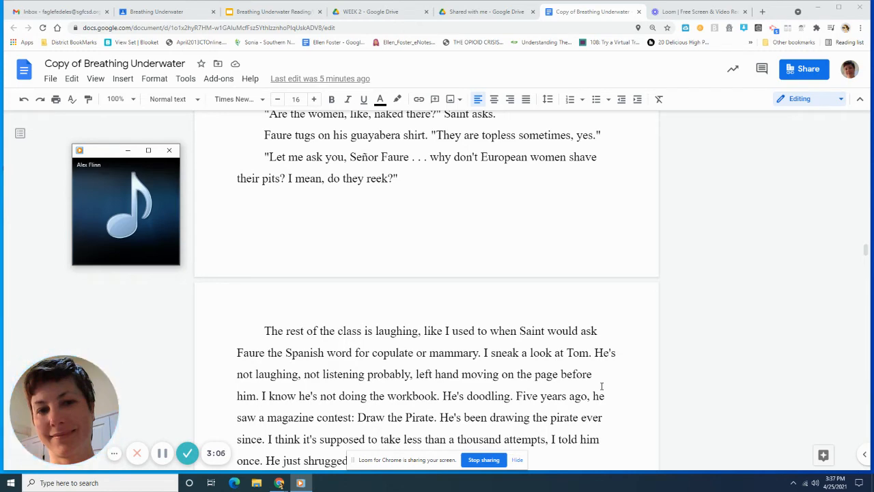
pyautogui.scroll(-3)
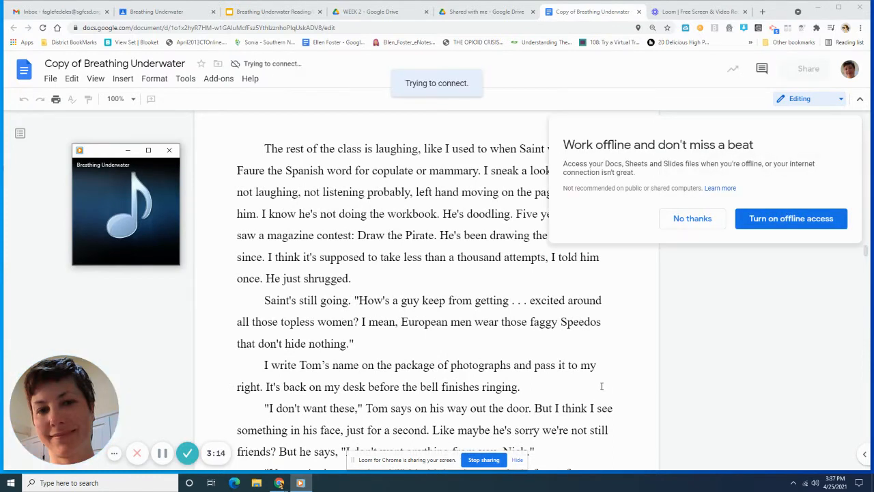
# - Dismiss the Work offline prompt with No thanks and scroll to where Nick asks for a second chance
pyautogui.click(691, 219)
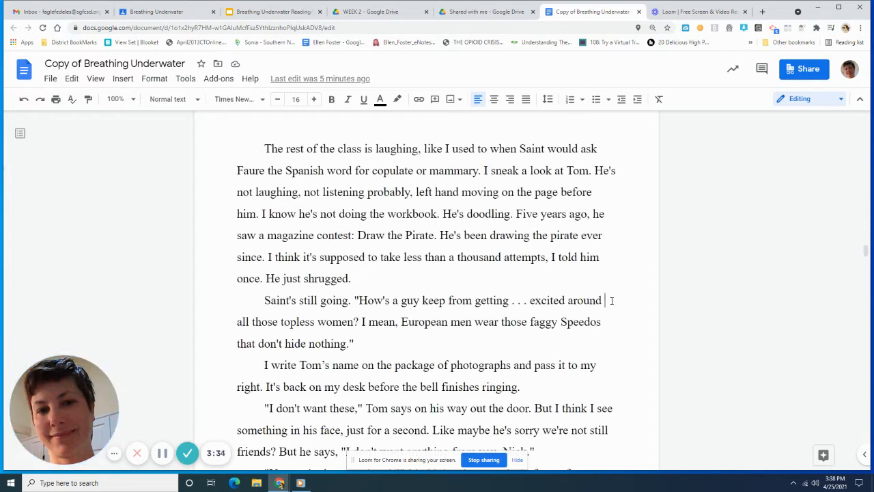
pyautogui.scroll(-3)
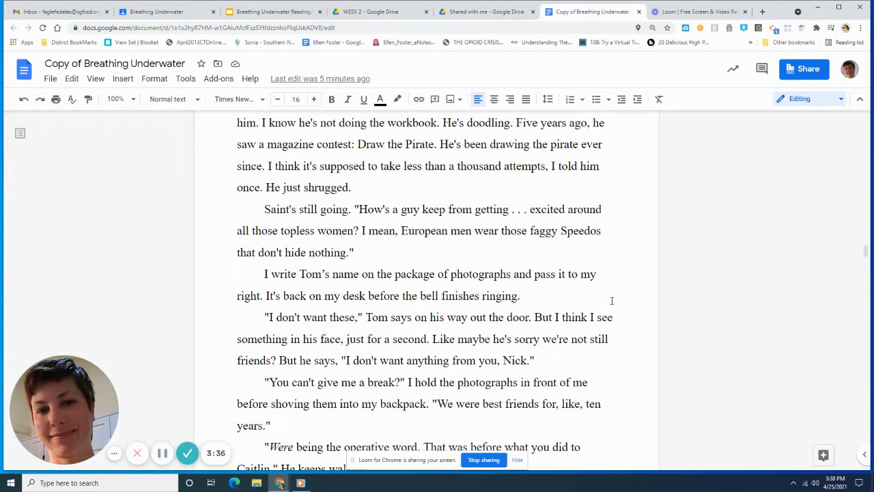
pyautogui.scroll(-3)
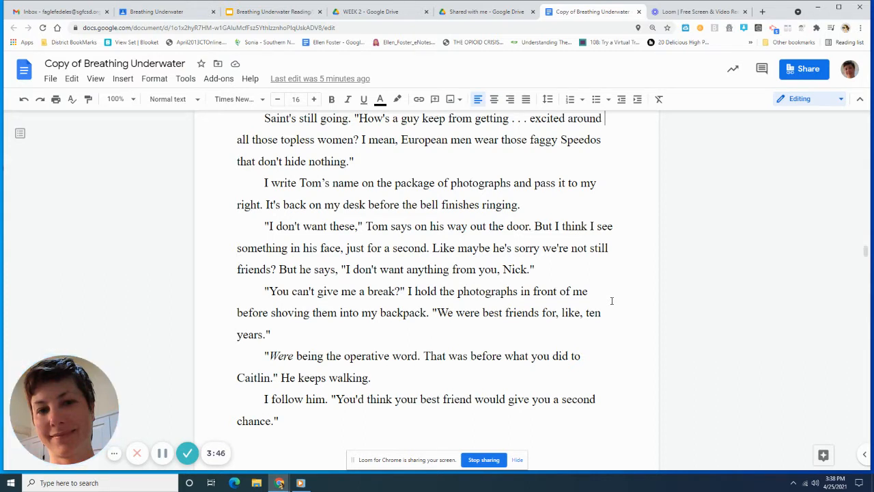
pyautogui.scroll(-3)
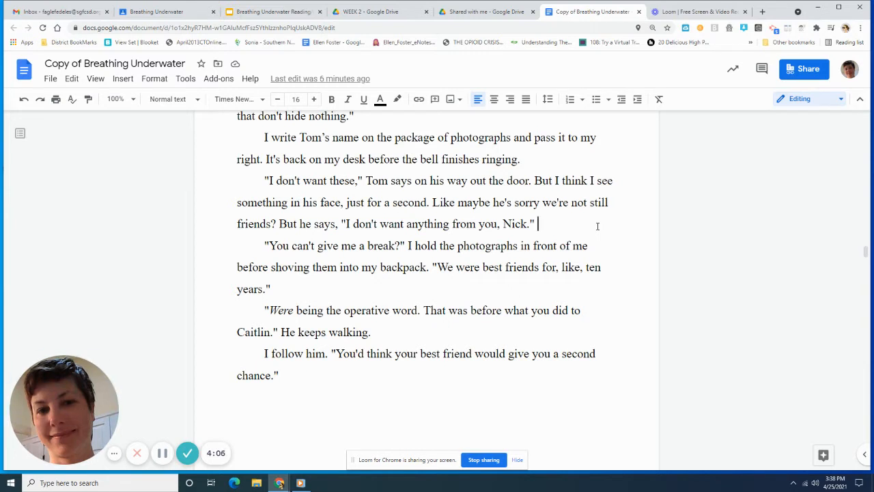
pyautogui.scroll(-3)
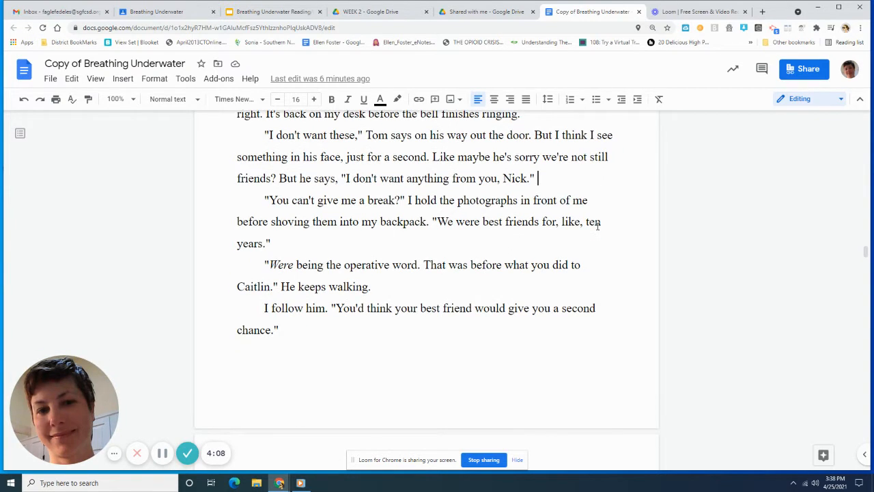
# - Scroll through Nick realising he's on his own into the Caitlin addiction section
pyautogui.scroll(-3)
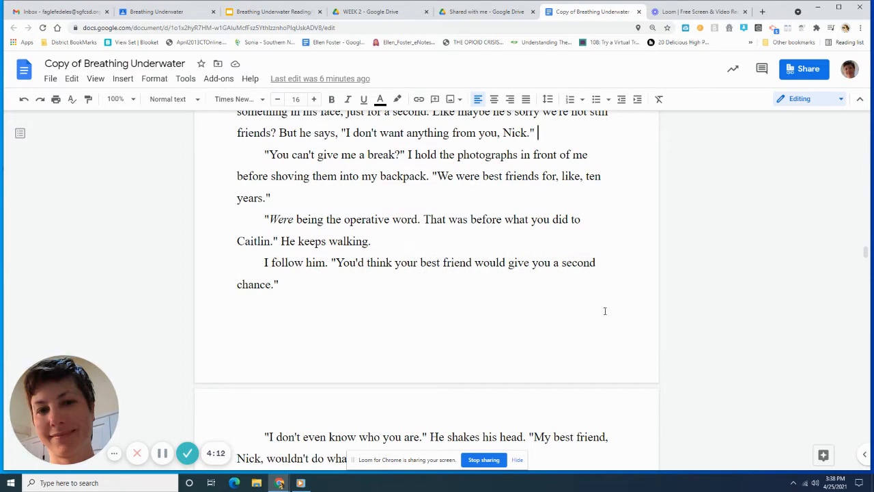
pyautogui.scroll(-3)
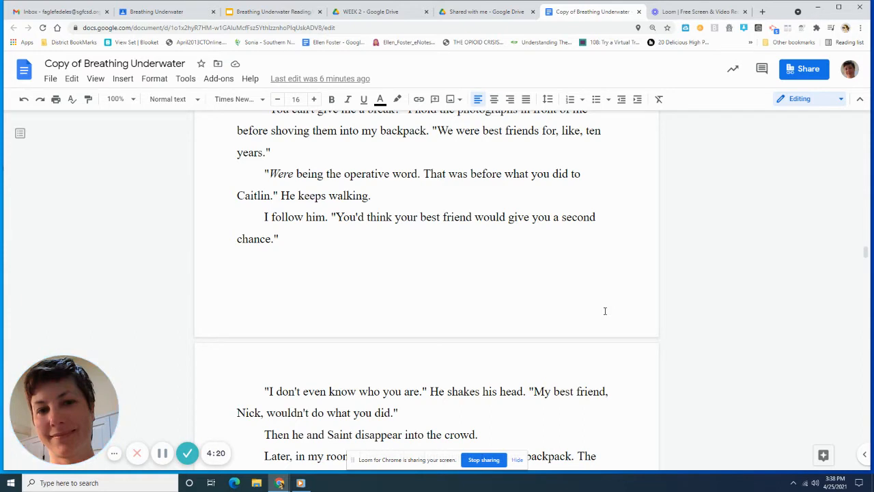
pyautogui.scroll(-3)
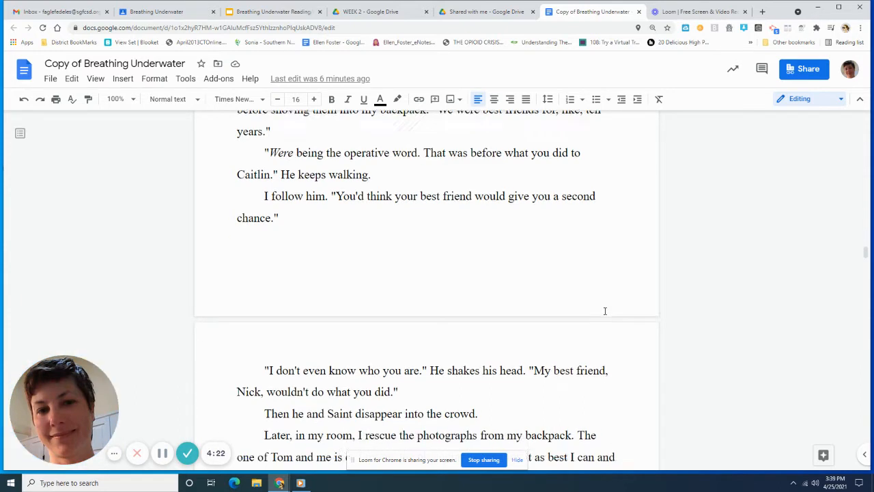
pyautogui.scroll(-3)
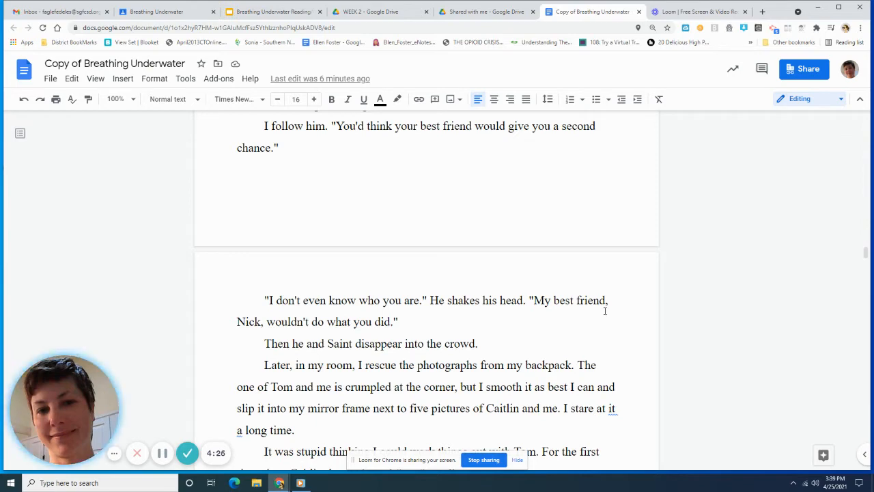
pyautogui.scroll(-3)
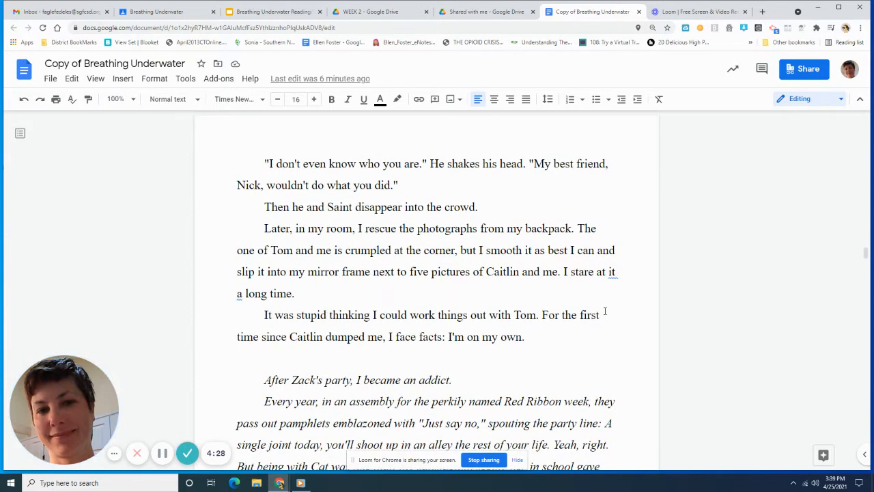
pyautogui.scroll(-3)
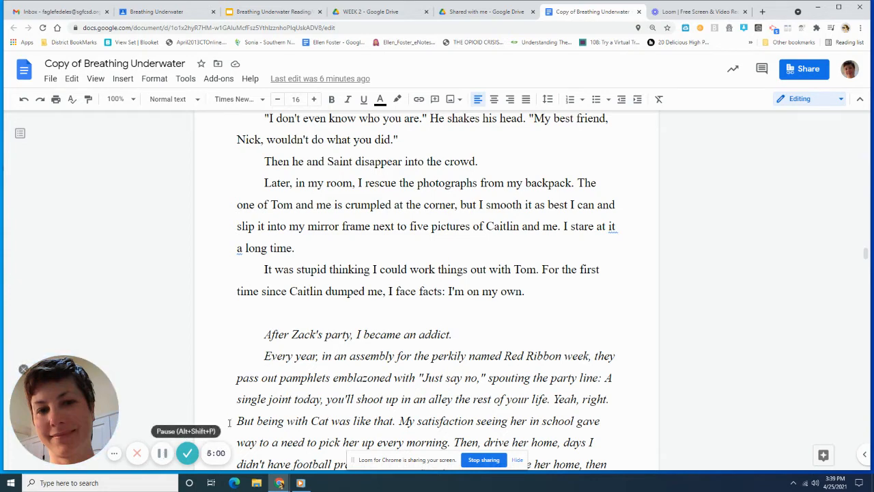
# - Scroll on to the new page beginning 'The one barrier to bliss was Elsa'
pyautogui.scroll(-3)
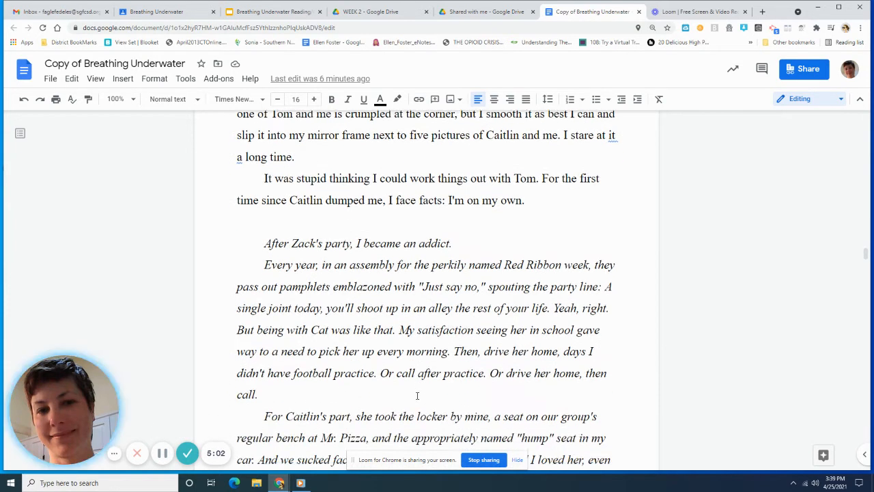
pyautogui.scroll(-3)
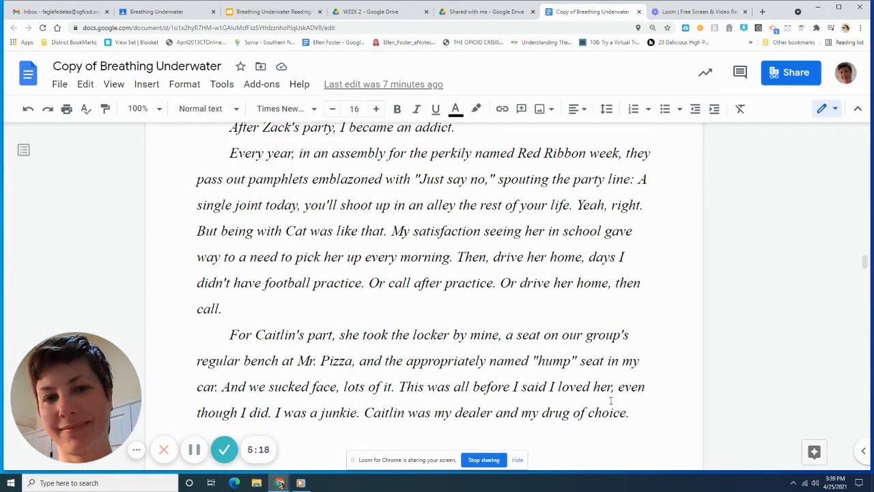
pyautogui.scroll(-3)
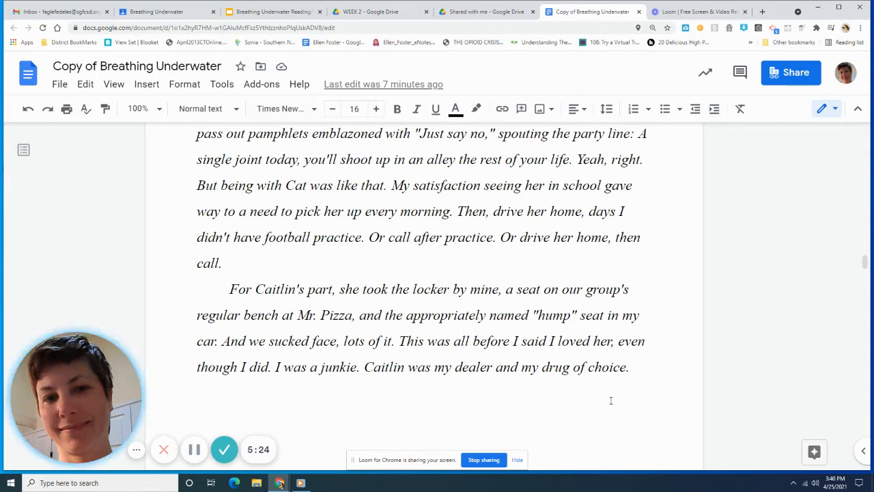
pyautogui.scroll(-3)
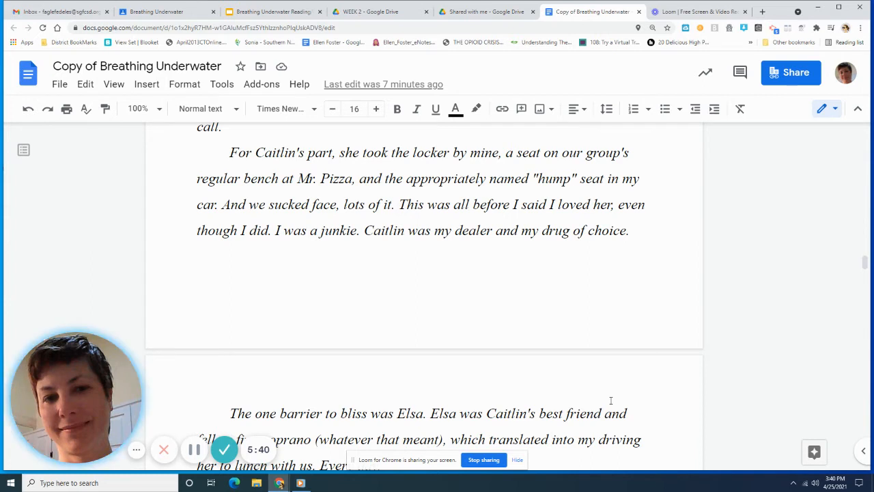
# - Scroll through the Elsa lunch passage to the page ending 'reindeer games.'
pyautogui.scroll(-3)
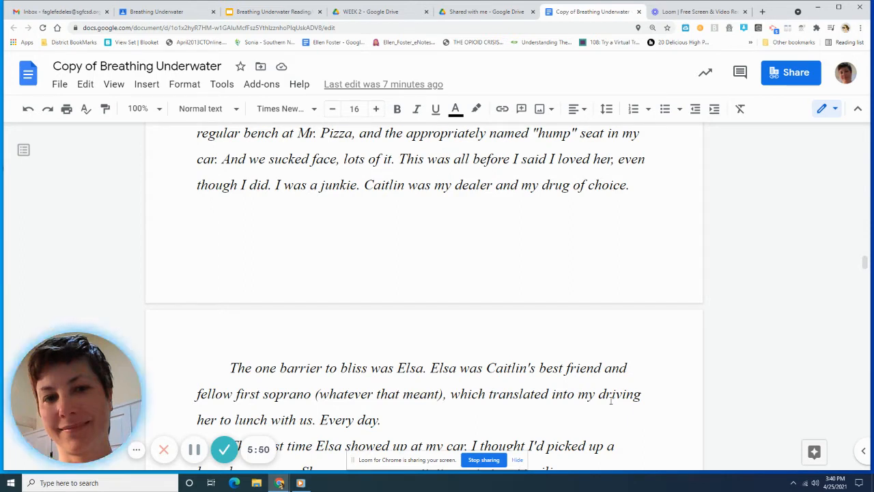
pyautogui.scroll(-3)
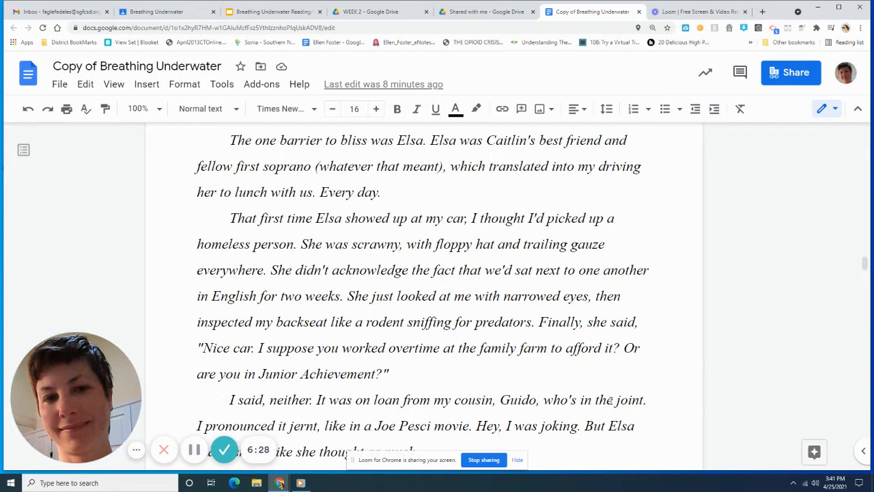
pyautogui.scroll(-3)
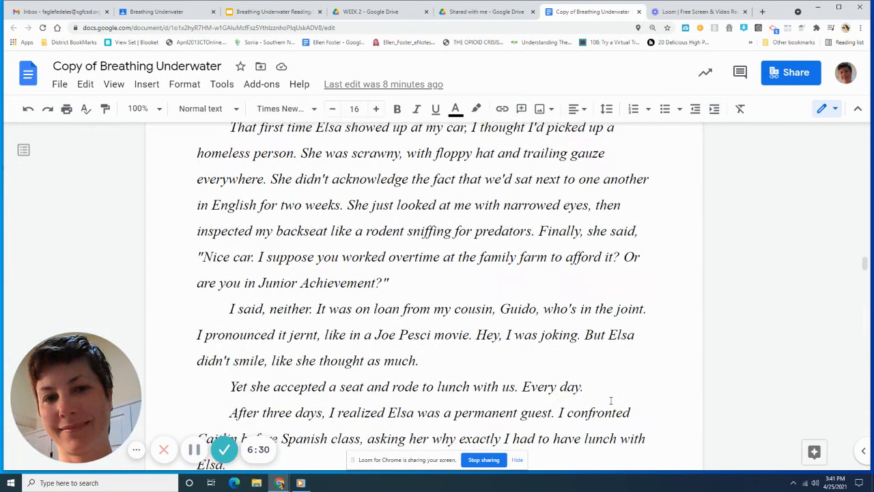
pyautogui.scroll(-3)
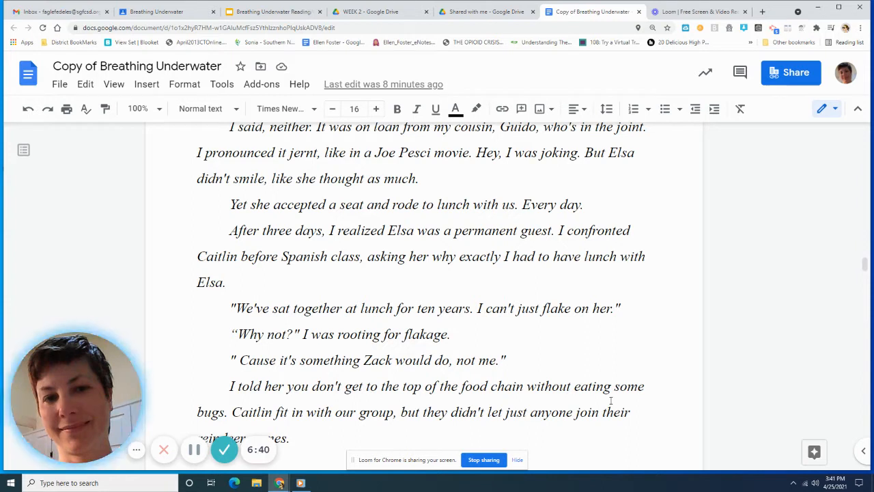
pyautogui.scroll(-3)
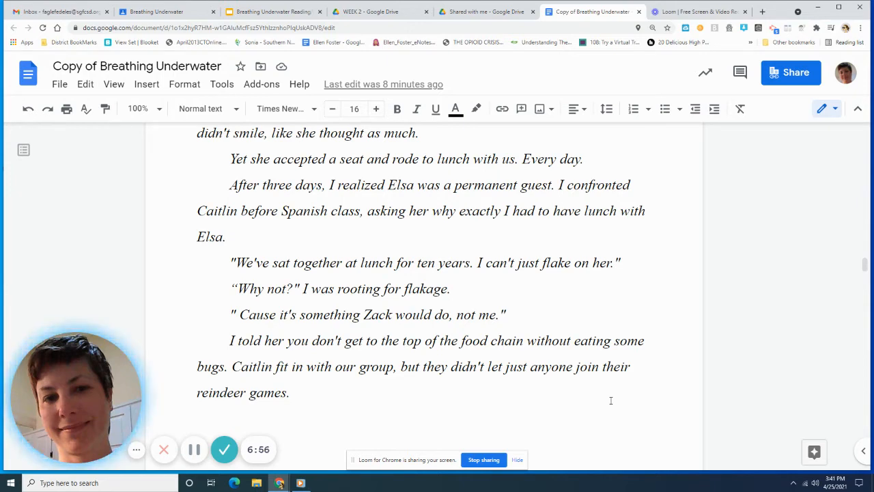
pyautogui.scroll(-3)
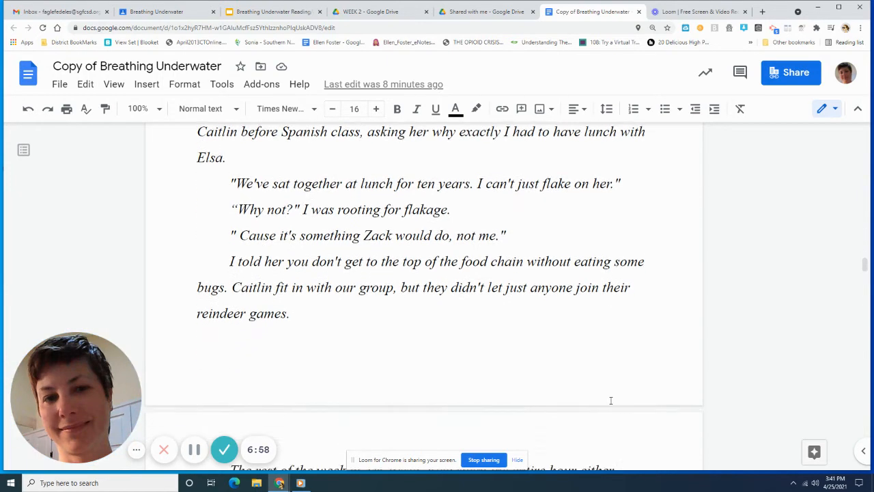
# - Scroll past the page break to the page starting 'The rest of the week at Mr. Pizza'
pyautogui.scroll(-3)
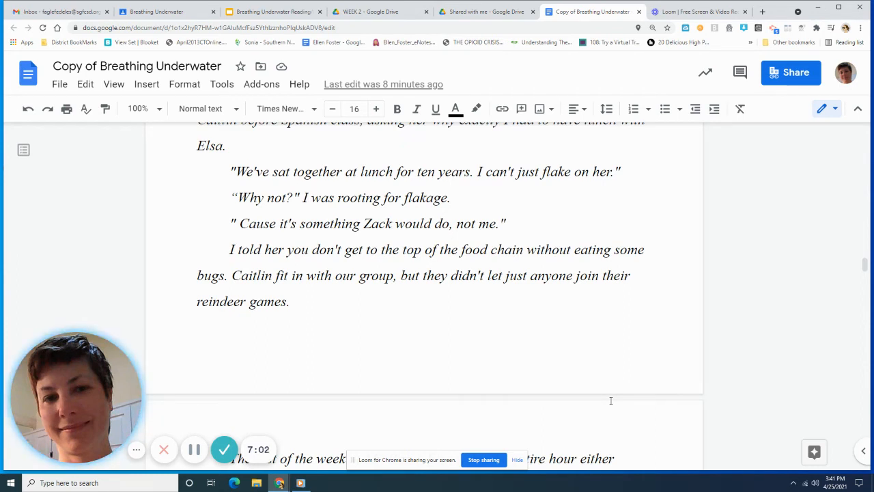
pyautogui.scroll(-3)
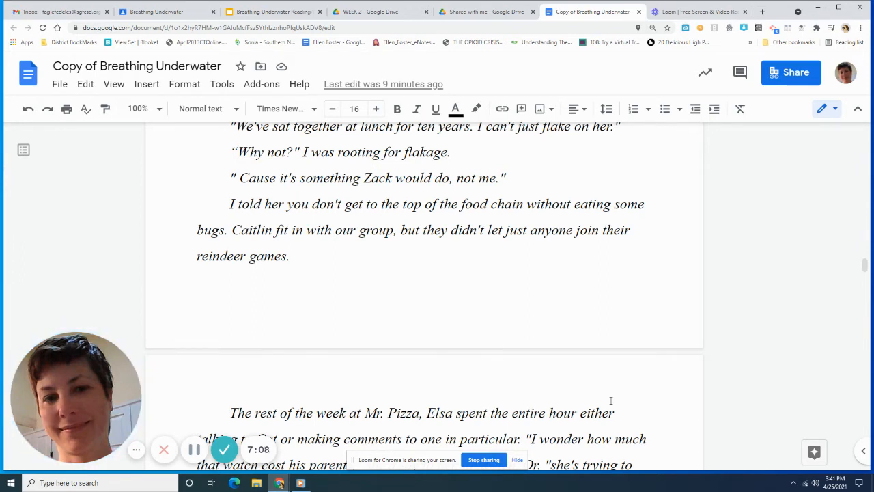
pyautogui.scroll(-3)
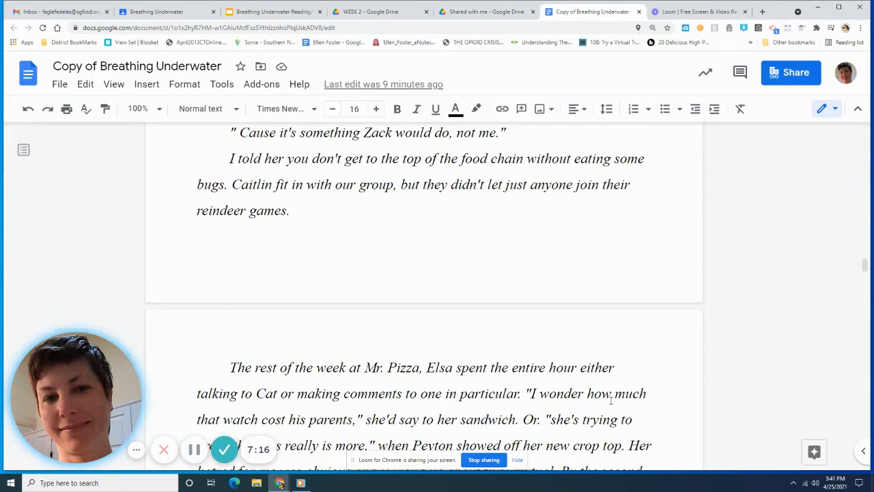
pyautogui.scroll(-3)
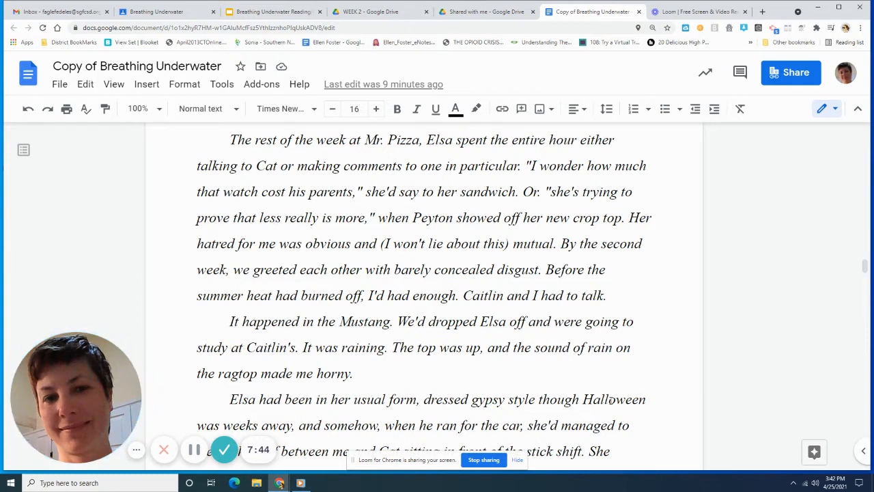
pyautogui.scroll(-3)
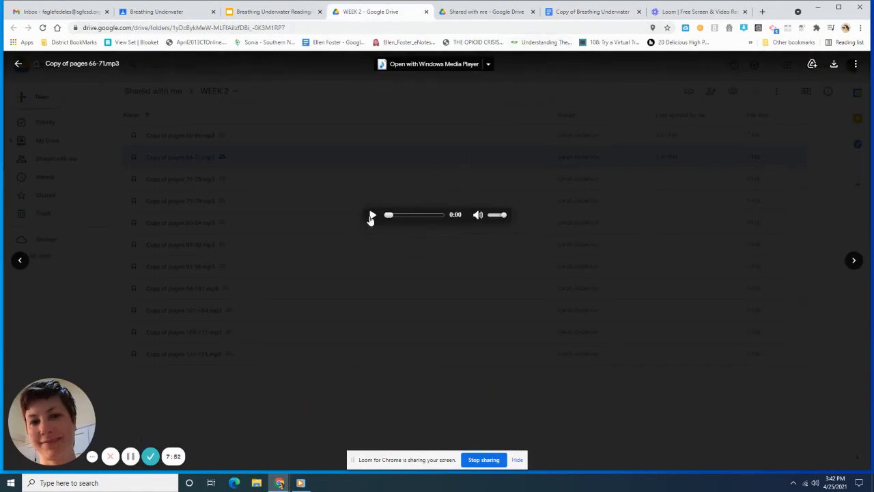
# - Start the Copy of pages 66-71.mp3 audio in Drive and return to the Docs tab
pyautogui.click(372, 214)
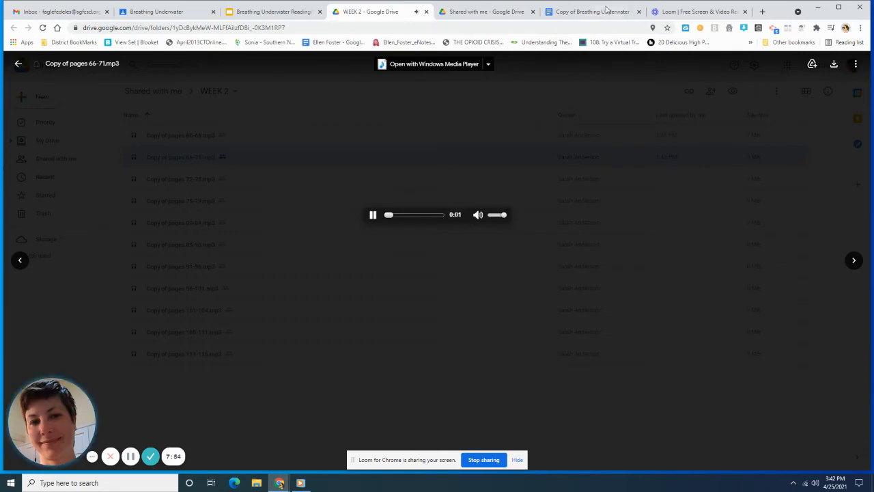
pyautogui.click(591, 11)
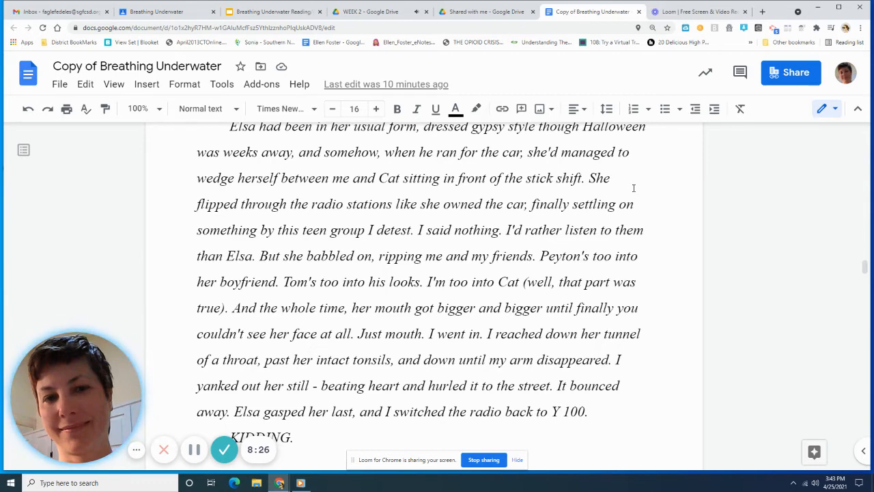
# - Scroll past 'KIDDING.' to the page beginning 'The music part was true, though.'
pyautogui.scroll(-3)
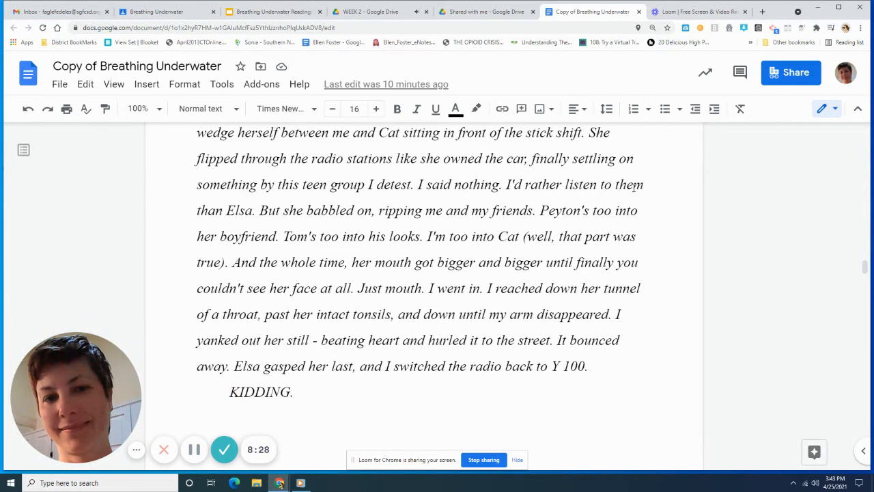
pyautogui.scroll(-3)
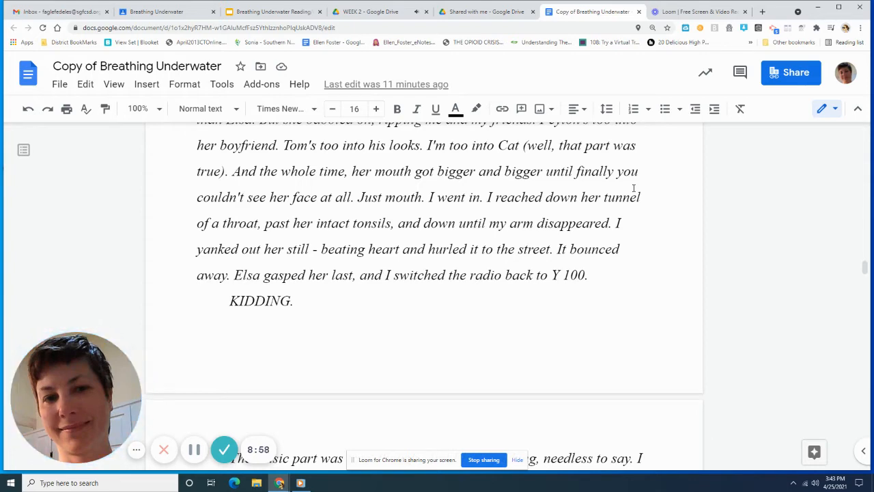
pyautogui.scroll(-3)
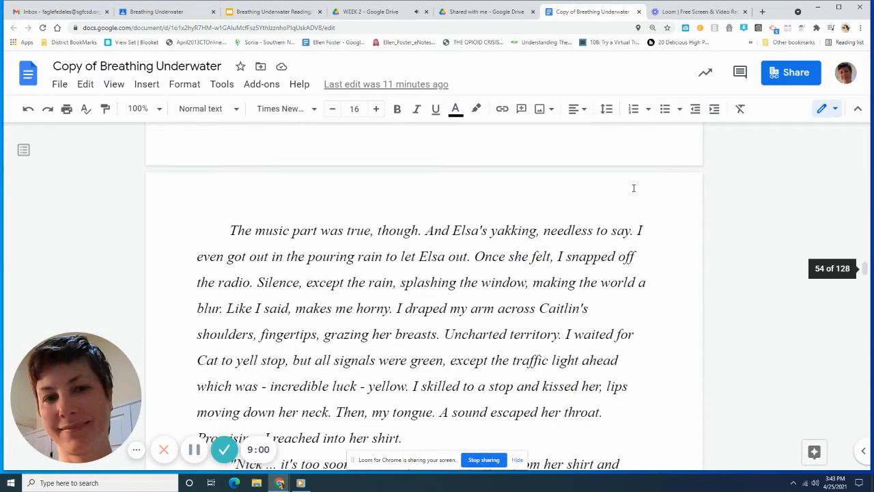
# - Scroll on through Caitlin pulling away and the boyfriend exchange
pyautogui.scroll(-3)
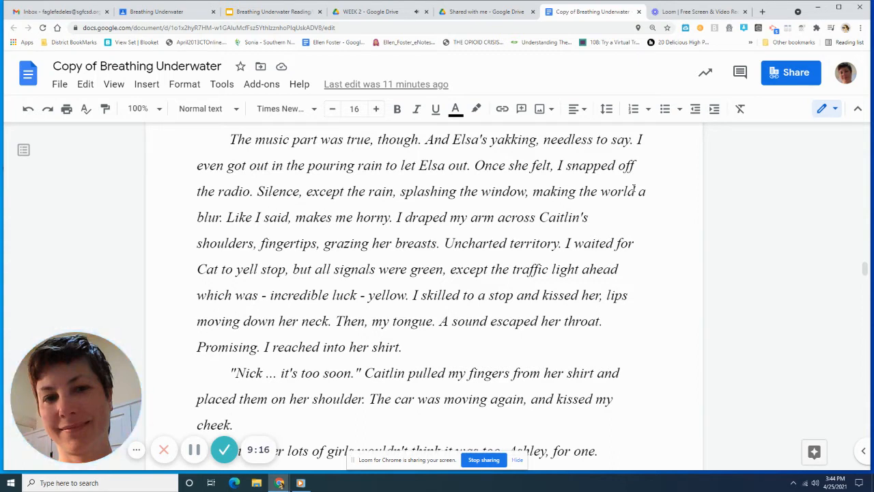
pyautogui.moveTo(313, 212)
pyautogui.write(' rain')
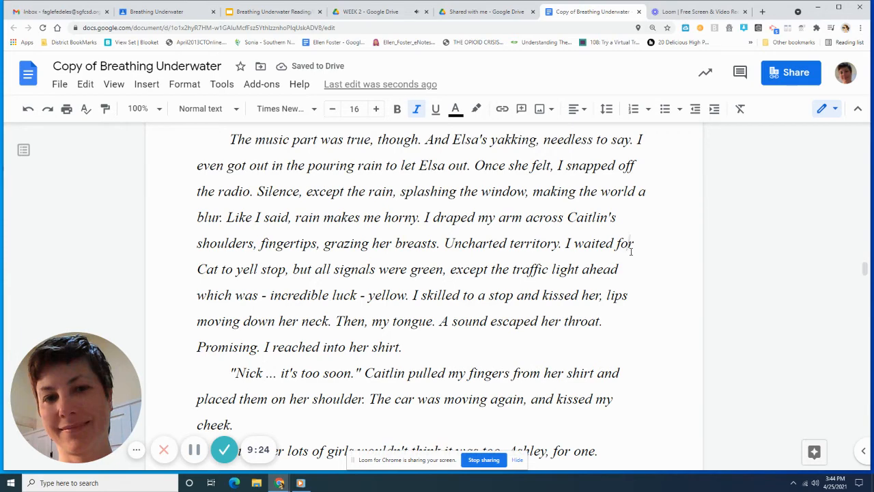
pyautogui.scroll(-3)
pyautogui.write('dd')
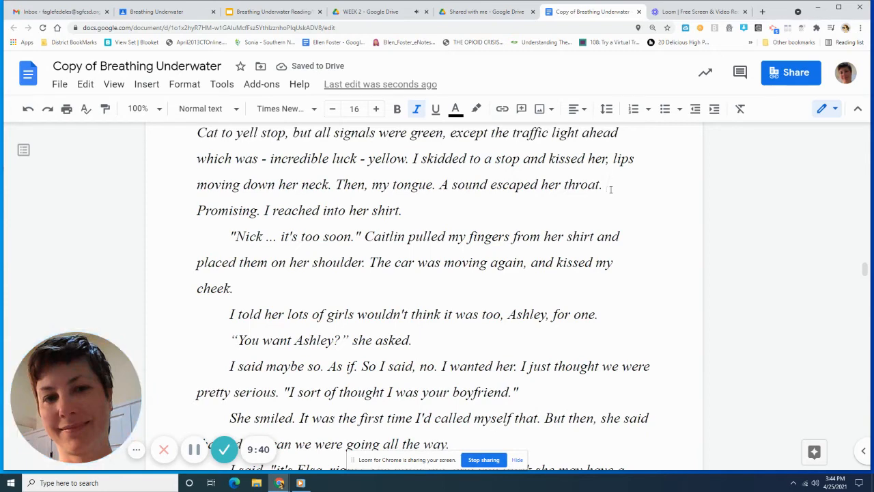
pyautogui.scroll(-3)
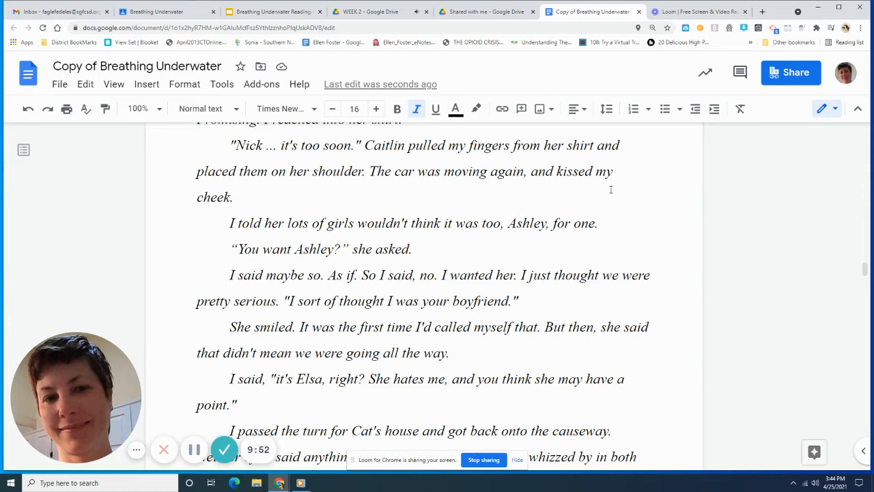
pyautogui.scroll(-3)
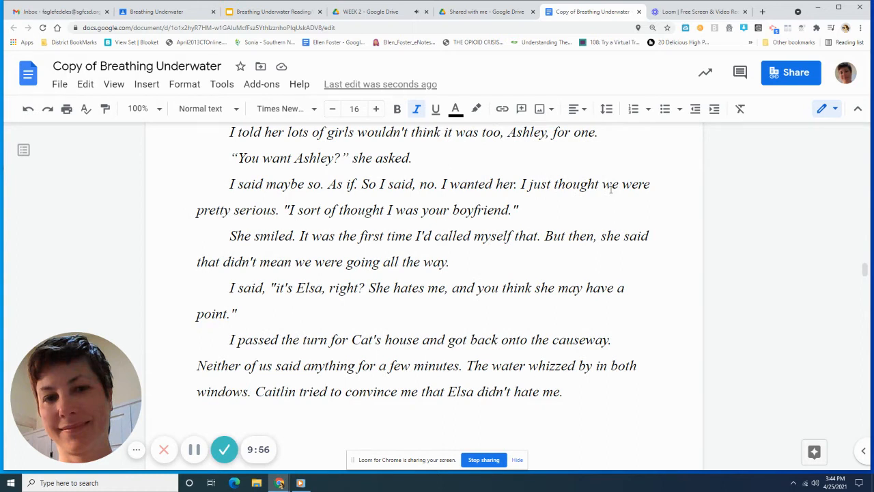
# - Insert 'soon' after the word 'too', then read on past the causeway drive to 'she just hates my friends.'
pyautogui.click(500, 131)
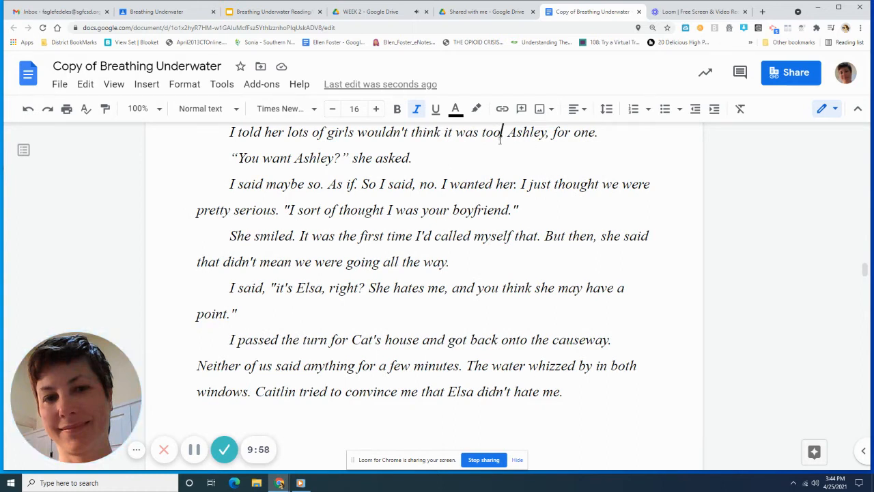
pyautogui.write('soon')
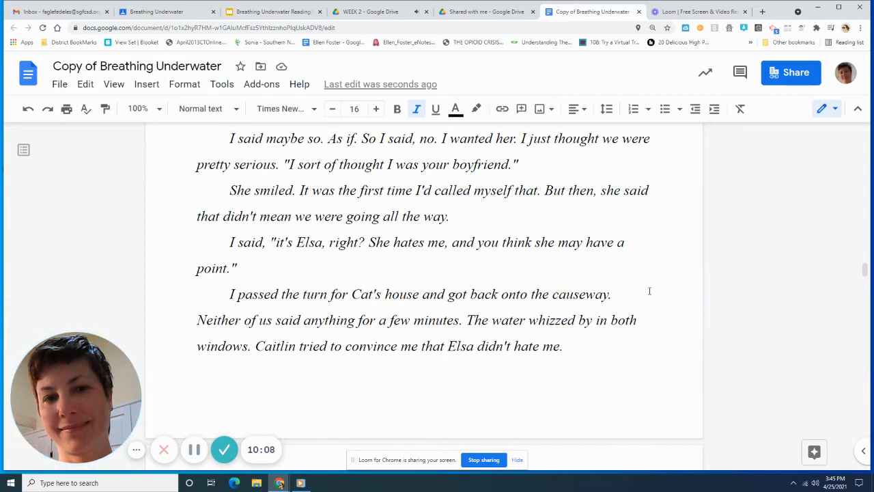
pyautogui.scroll(-3)
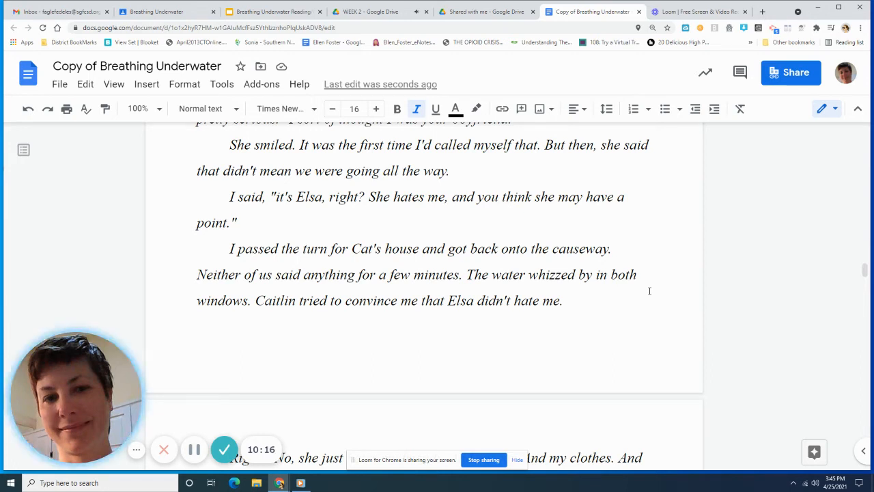
pyautogui.scroll(-3)
pyautogui.write('I')
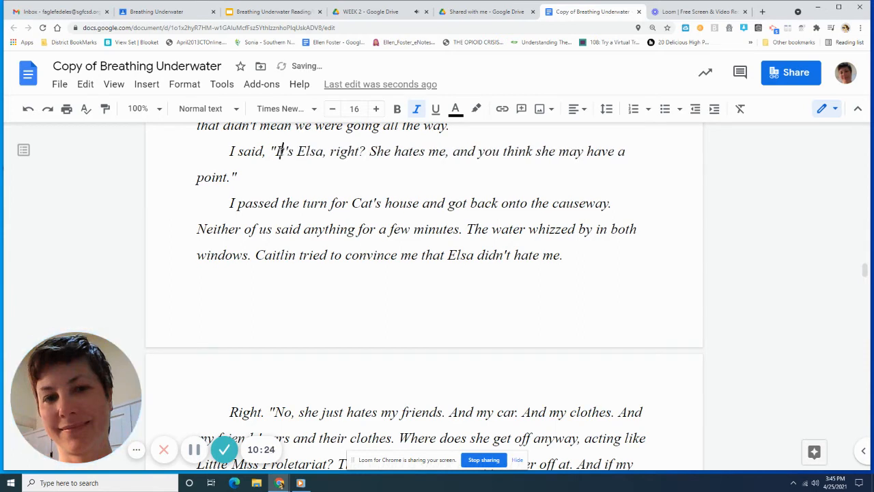
pyautogui.scroll(-3)
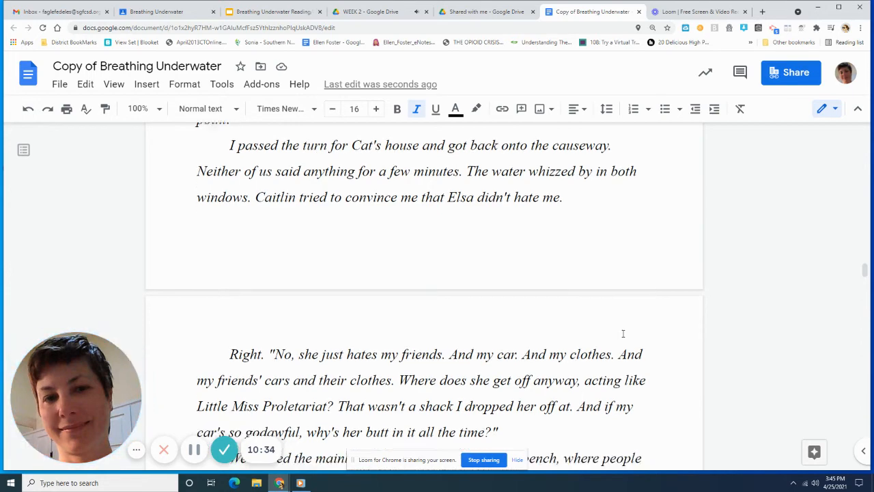
# - Scroll through Nick's ultimatum, Caitlin's silence and the car splashing them to 'Caitlin gripped the door'
pyautogui.scroll(-3)
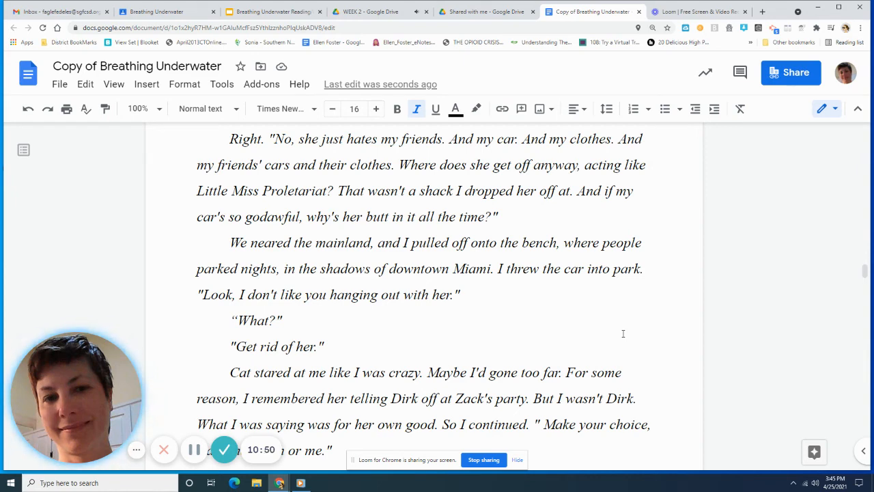
pyautogui.scroll(-3)
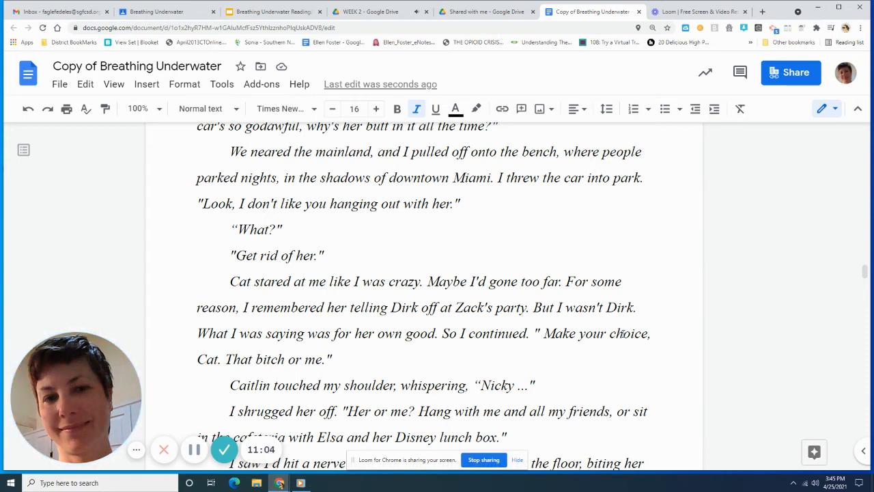
pyautogui.scroll(-3)
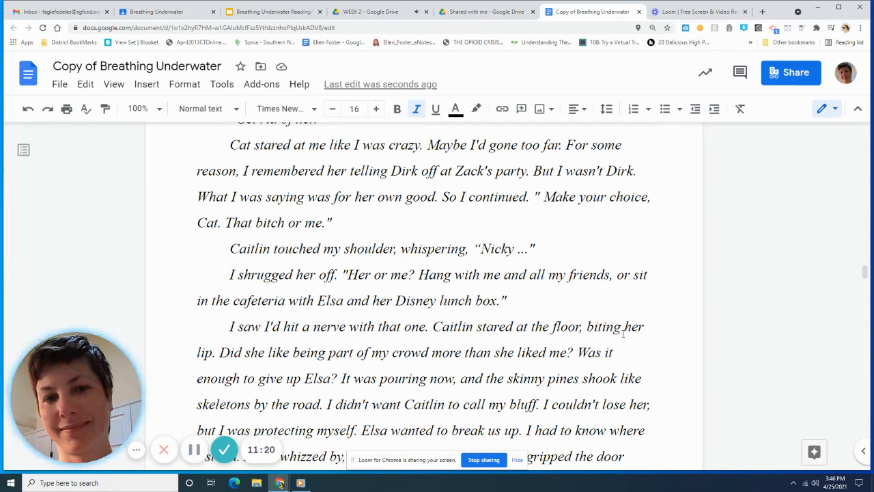
pyautogui.scroll(-3)
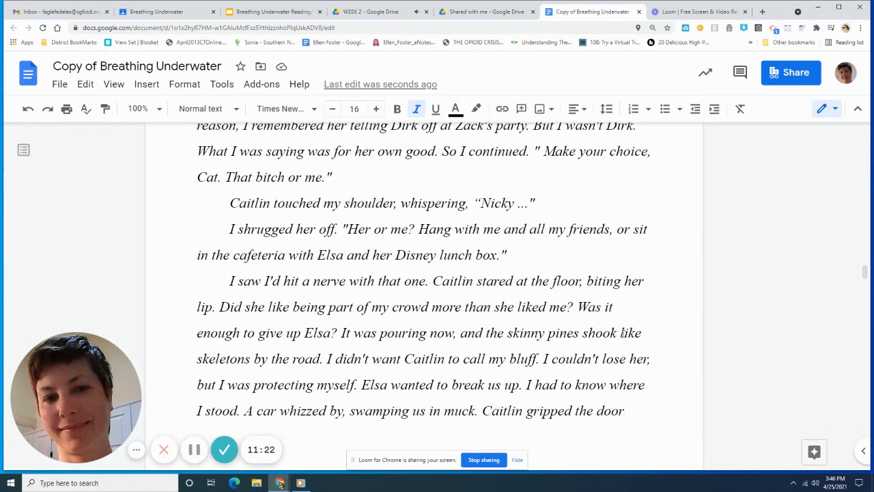
pyautogui.scroll(-3)
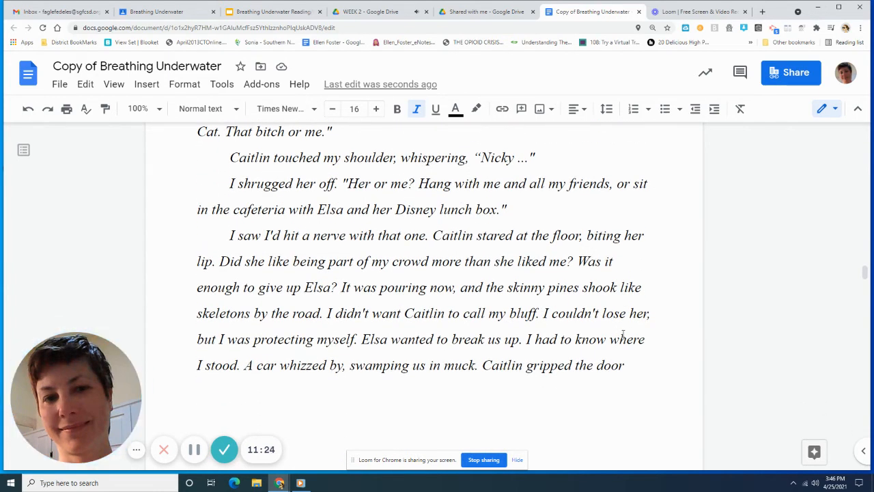
pyautogui.scroll(-3)
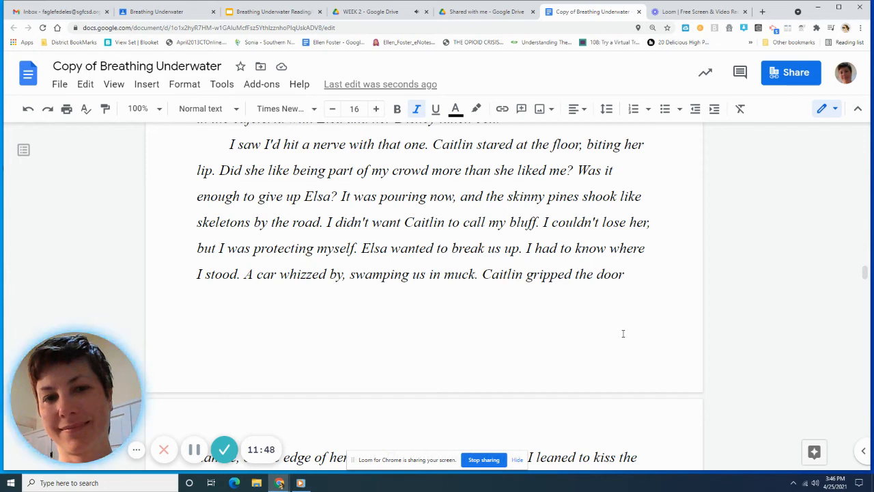
# - Scroll through the kiss in the car and the white roses in Caitlin's locker to 'part of our group', typing 'on'
pyautogui.scroll(-3)
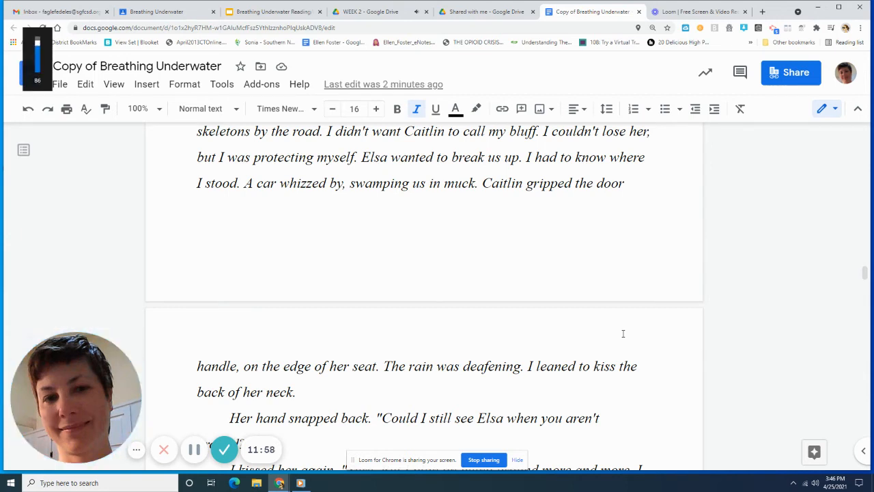
pyautogui.scroll(-3)
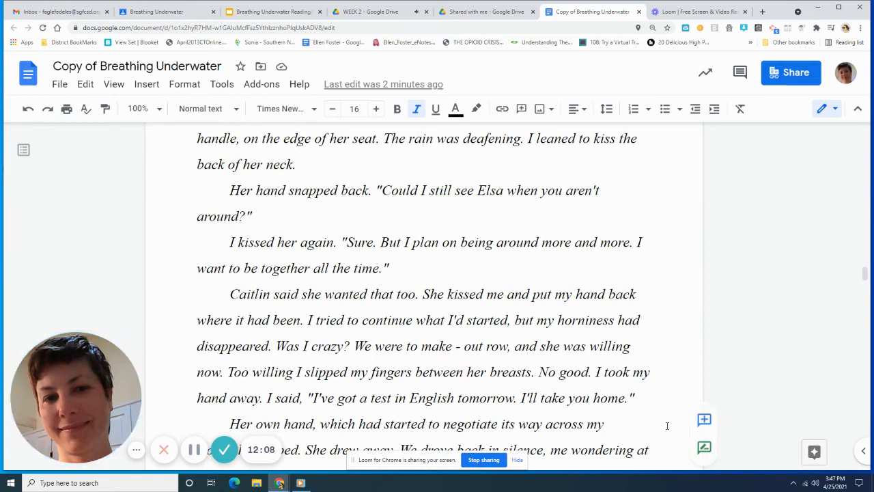
pyautogui.scroll(-3)
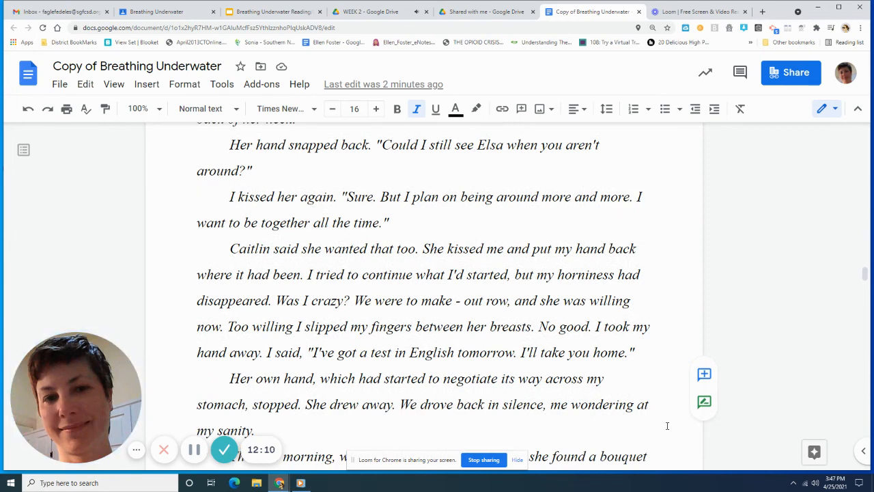
pyautogui.scroll(-3)
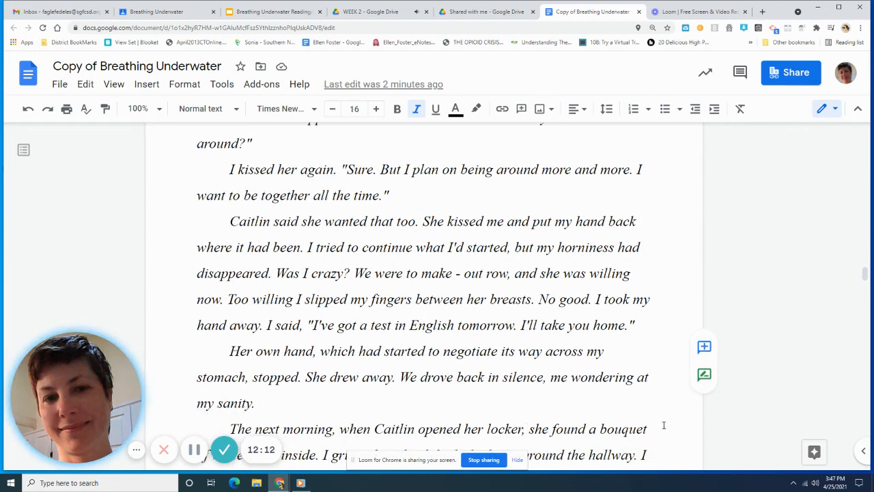
pyautogui.scroll(-3)
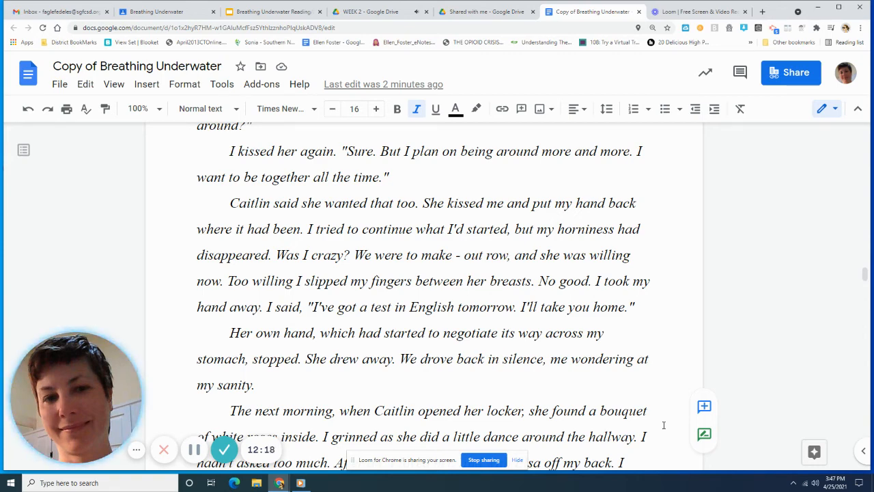
pyautogui.scroll(-3)
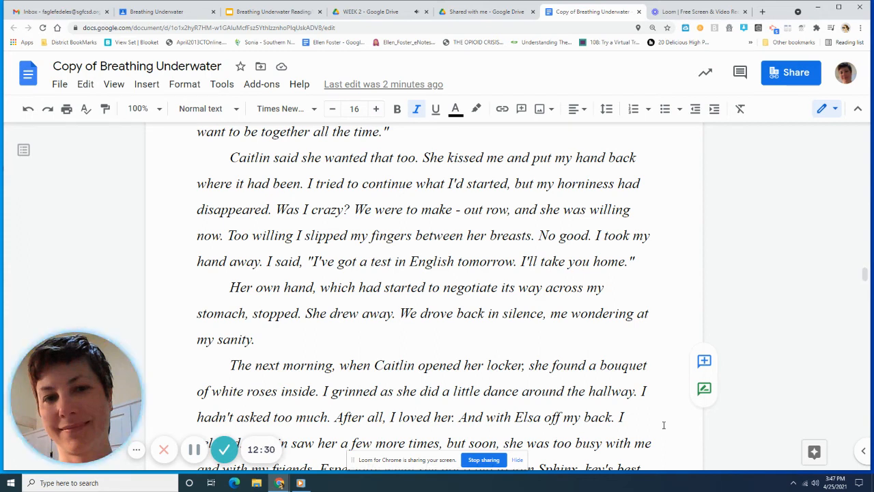
pyautogui.scroll(-3)
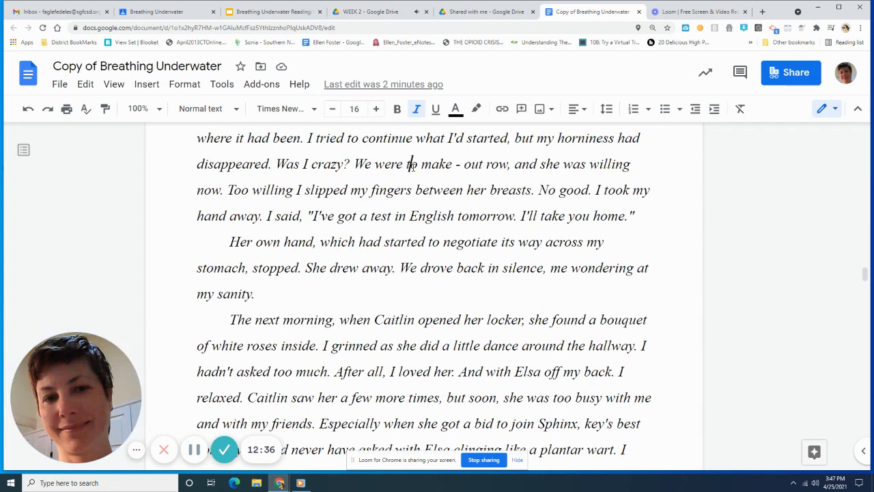
pyautogui.write('on')
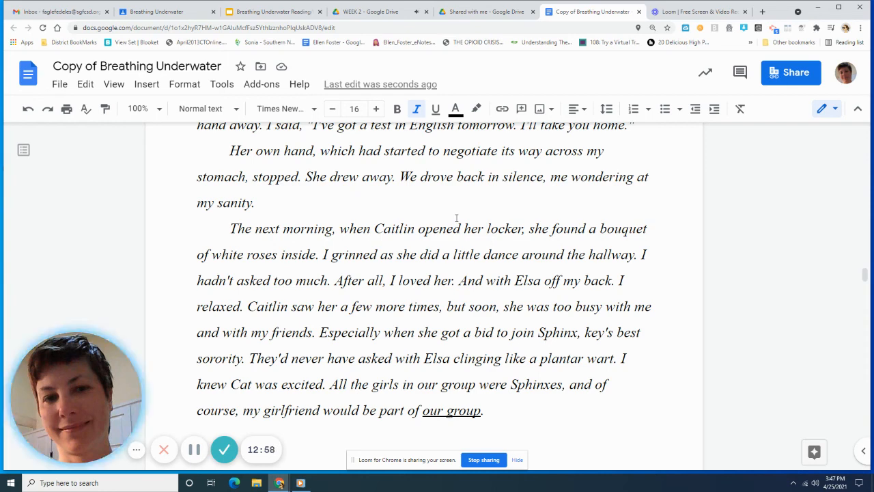
# - Scroll past Sphinx taking Cat's time to the FEBRUARY 7, FAMILY VIOLENCE CLASS heading with Marios
pyautogui.scroll(-3)
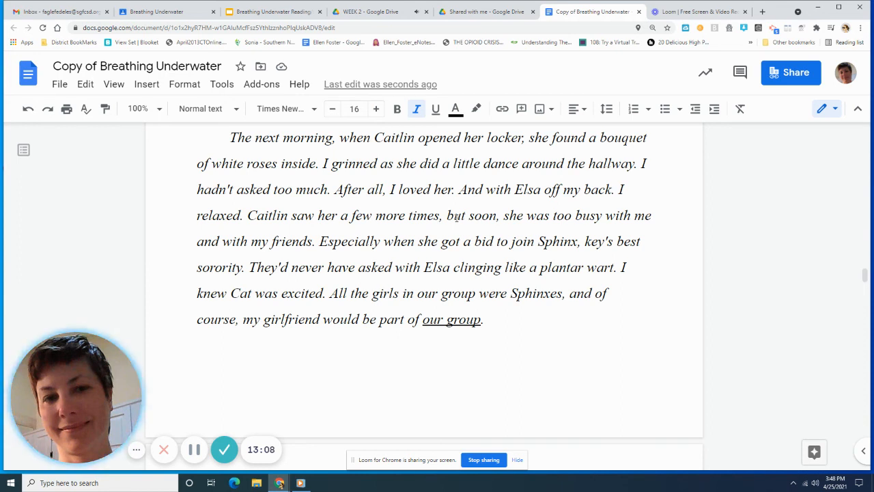
pyautogui.scroll(-3)
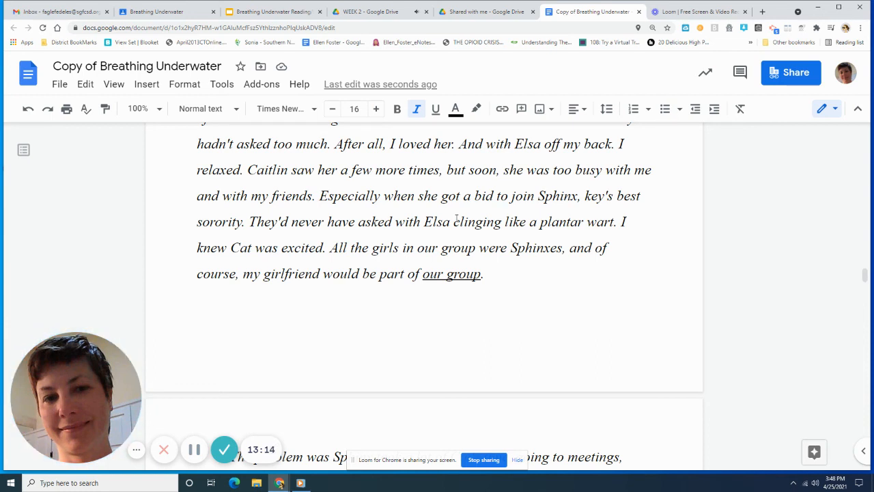
pyautogui.scroll(-3)
pyautogui.write('K')
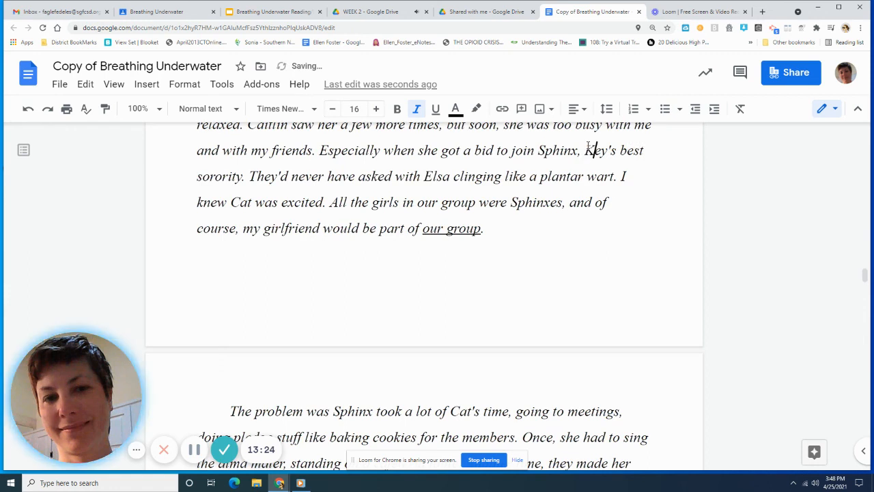
pyautogui.scroll(-3)
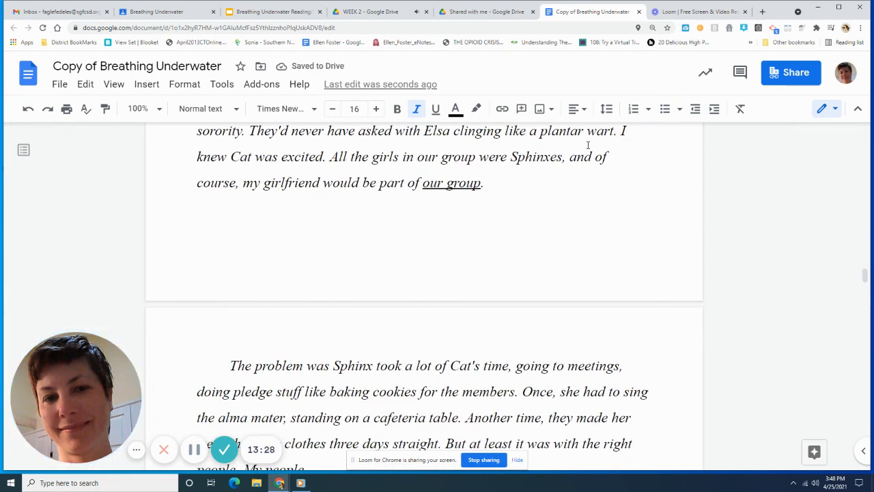
pyautogui.scroll(-3)
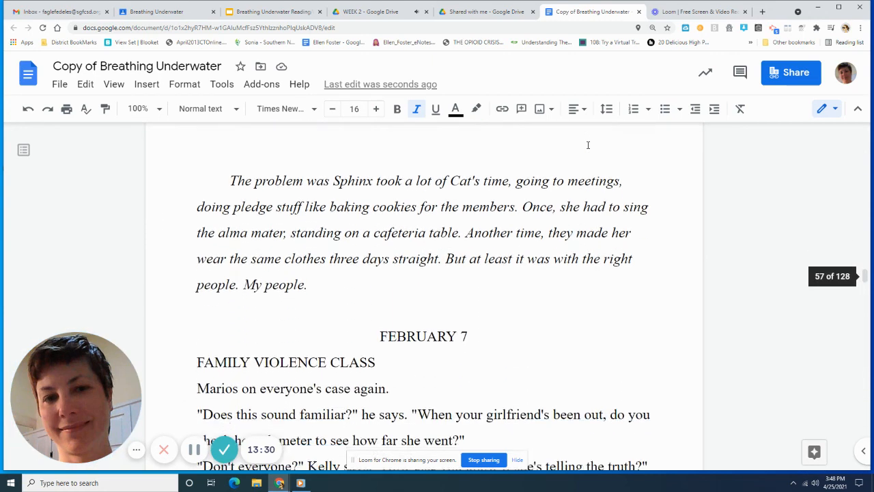
pyautogui.scroll(-3)
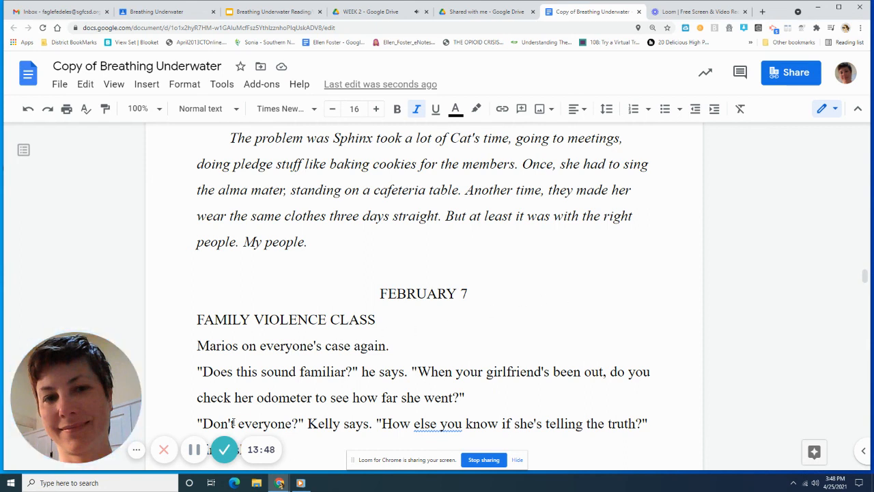
pyautogui.moveTo(194, 448)
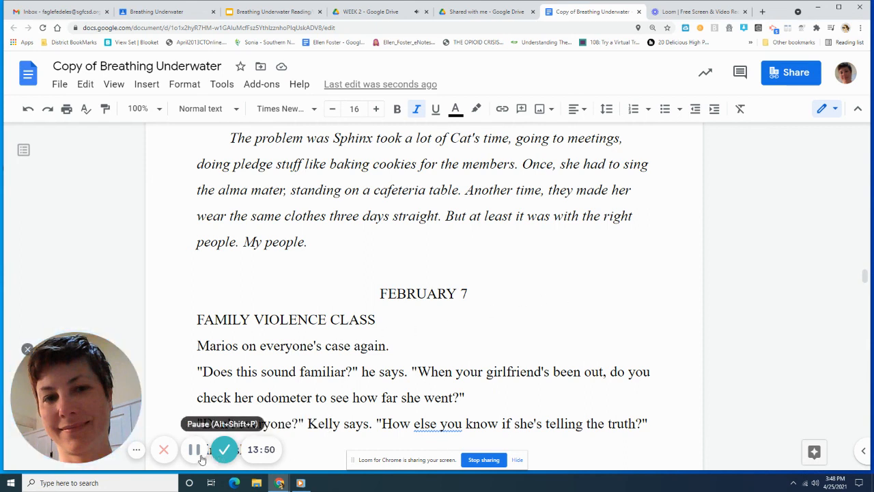